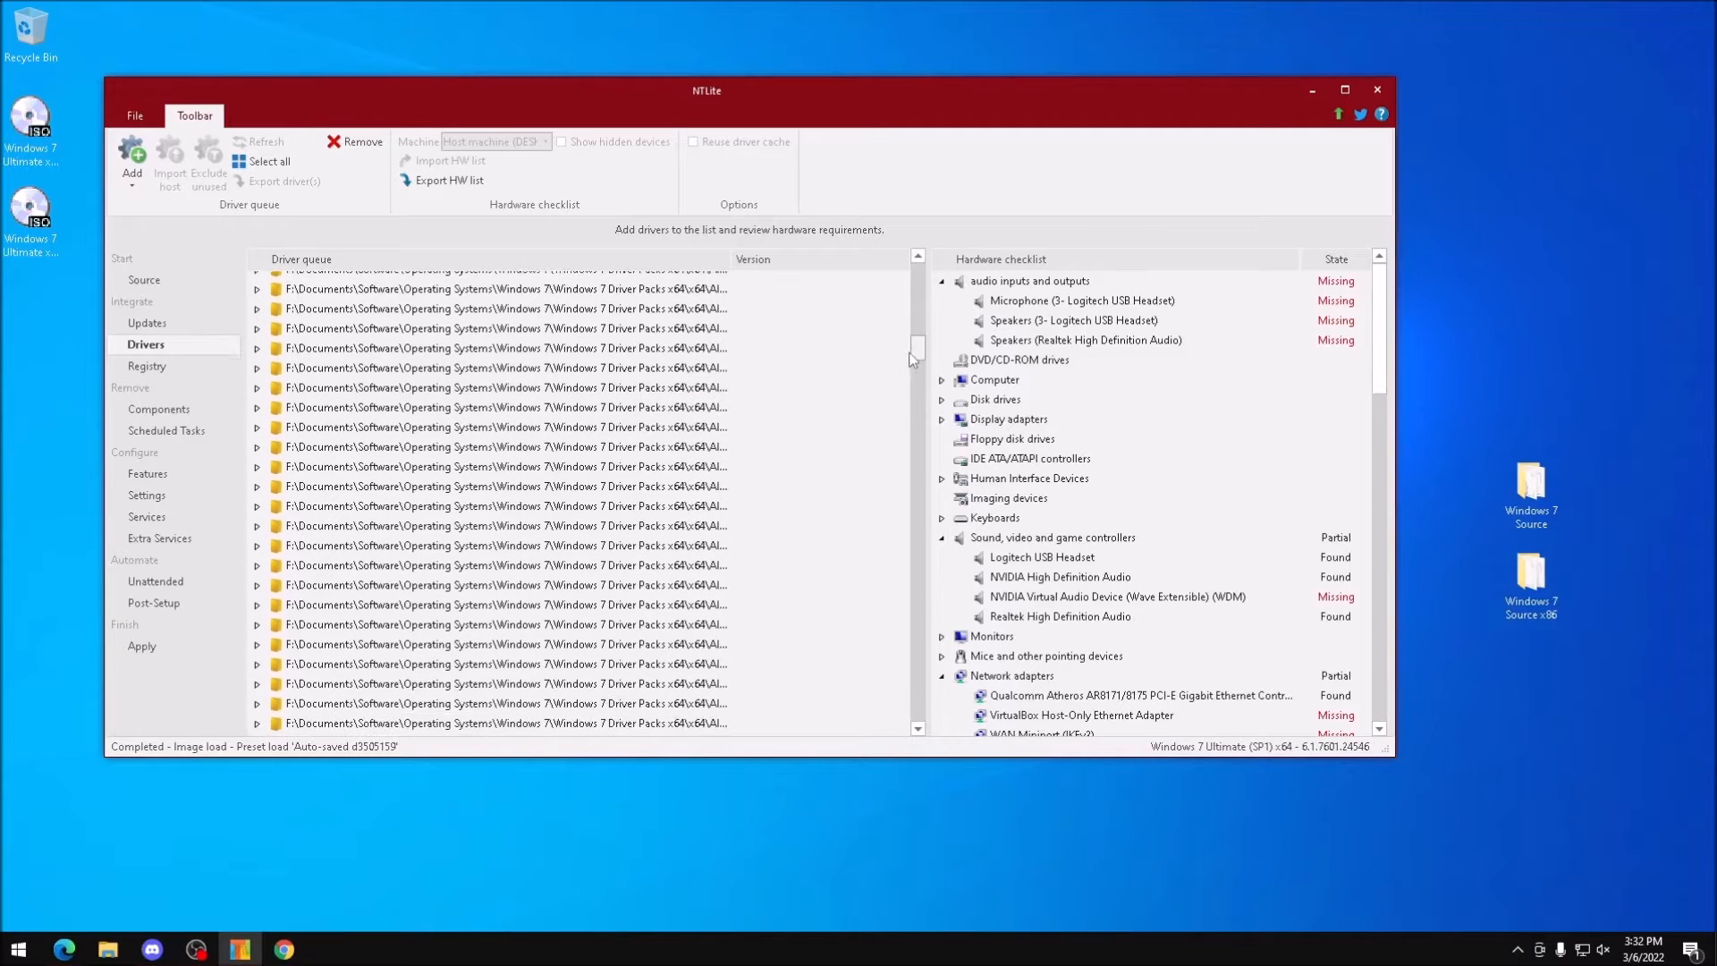
Open Lenovo's 'USB 3.0 Driver for Windows 7' support page from the Google results.
scroll(down, 3)
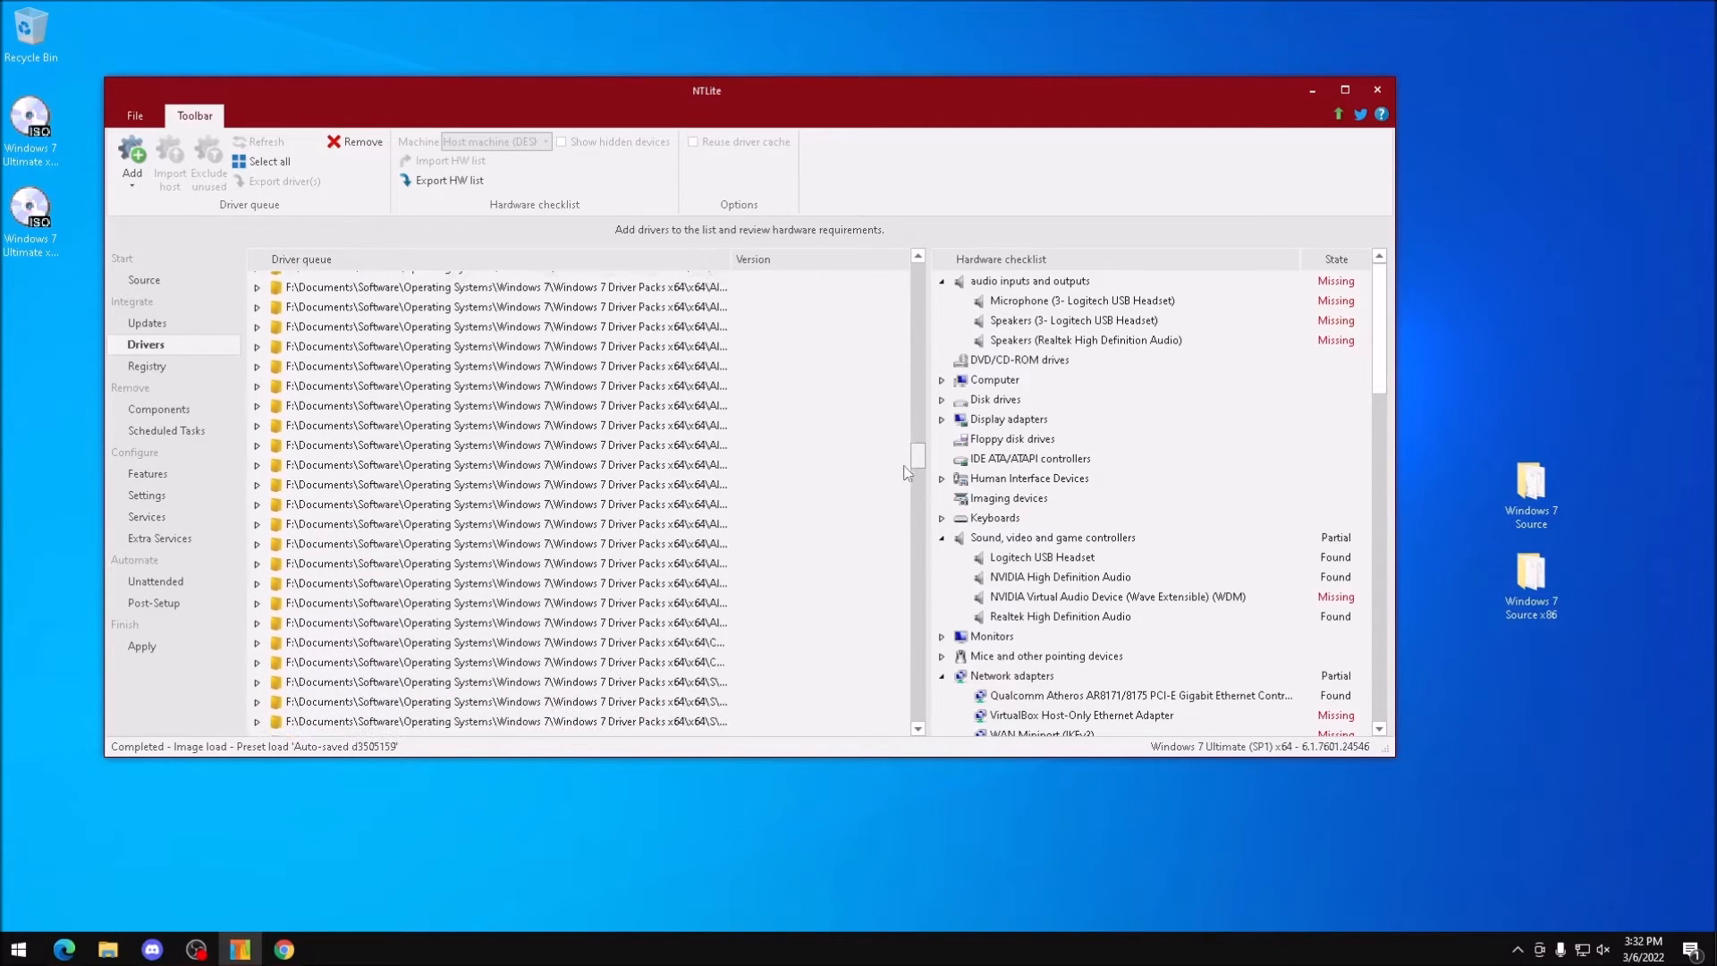
scroll(down, 3)
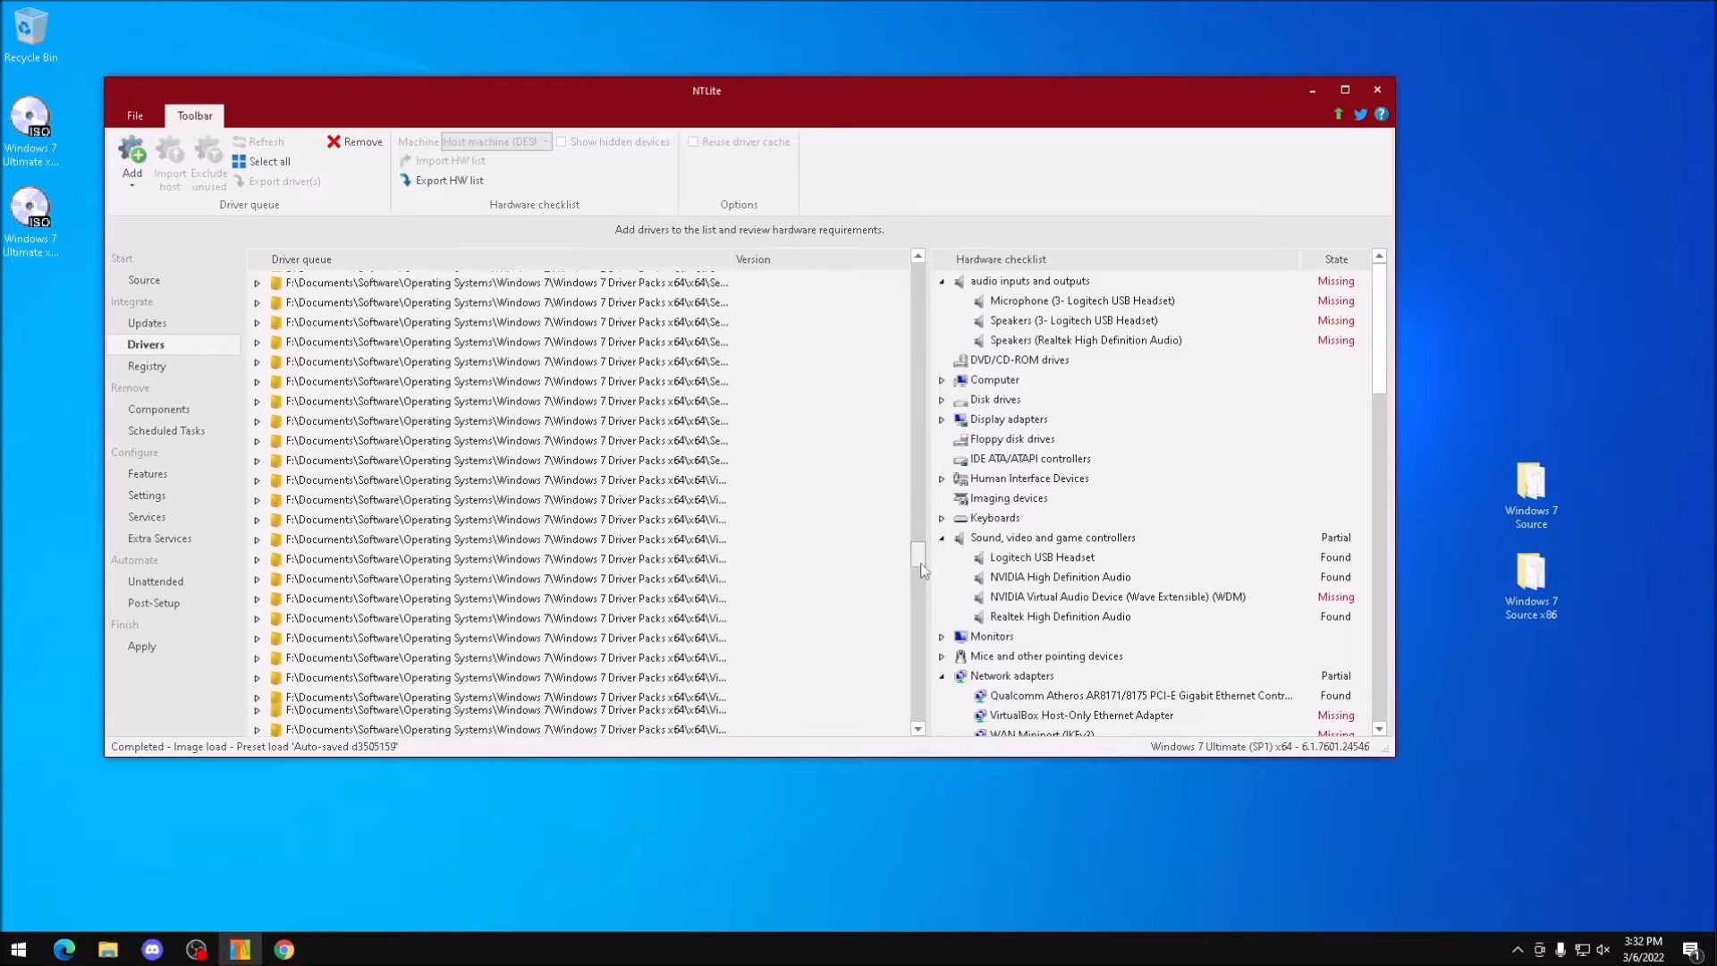
scroll(down, 3)
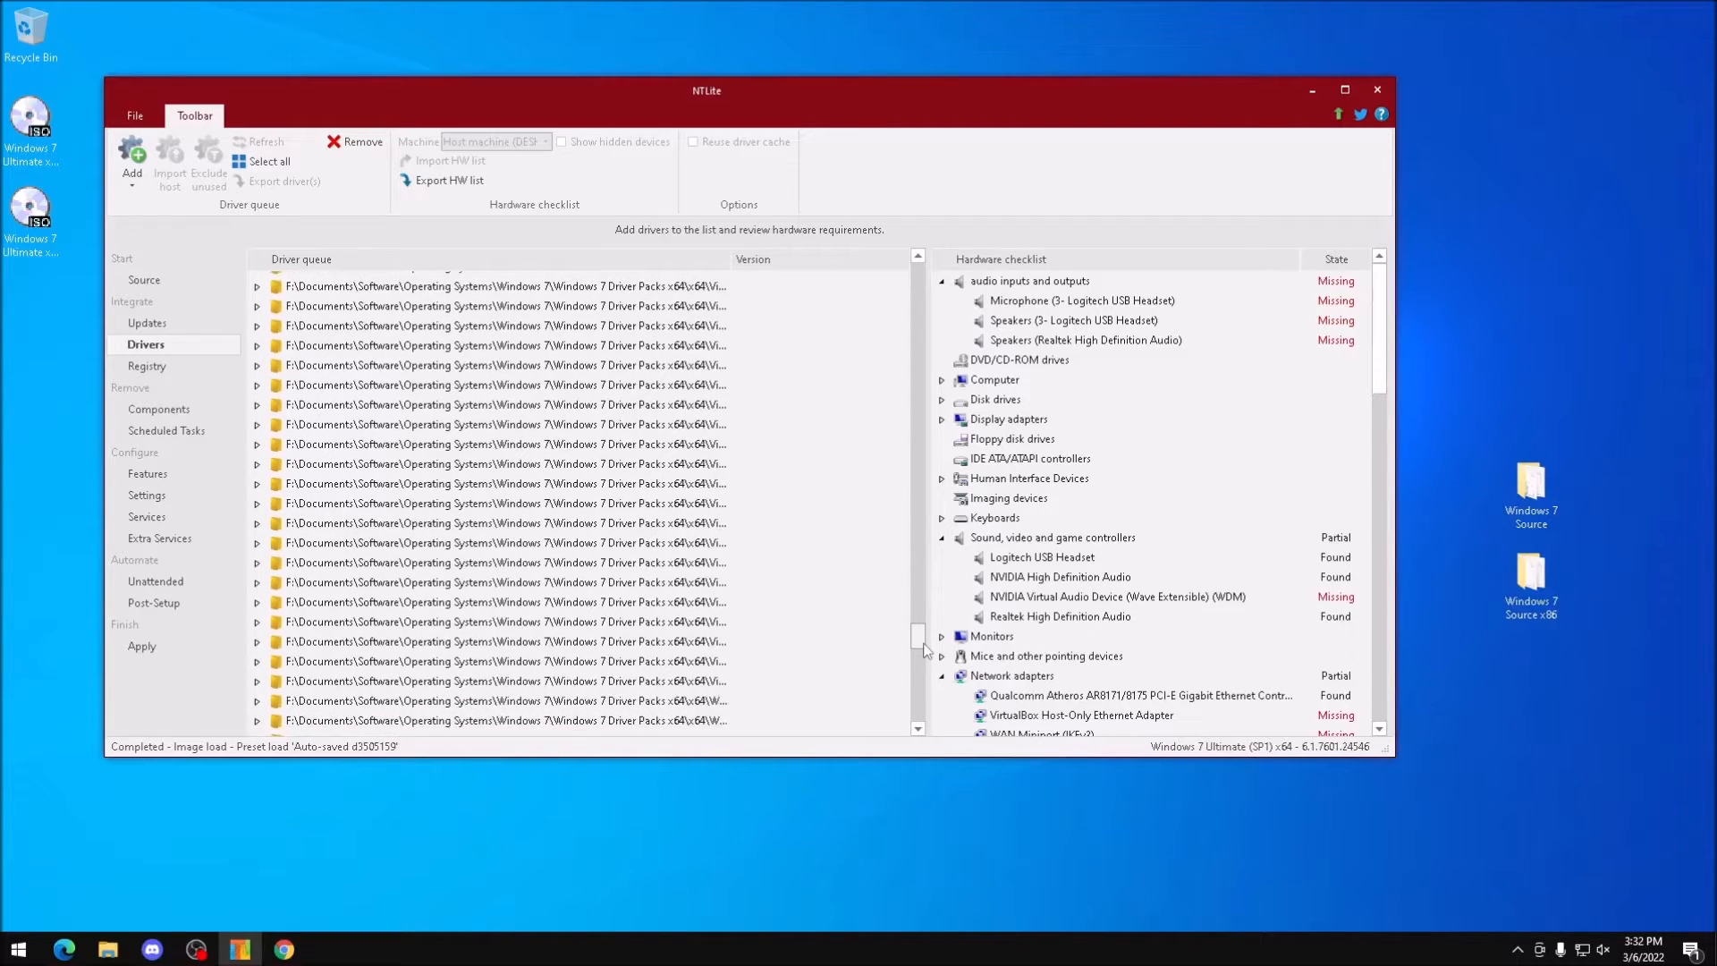
scroll(down, 3)
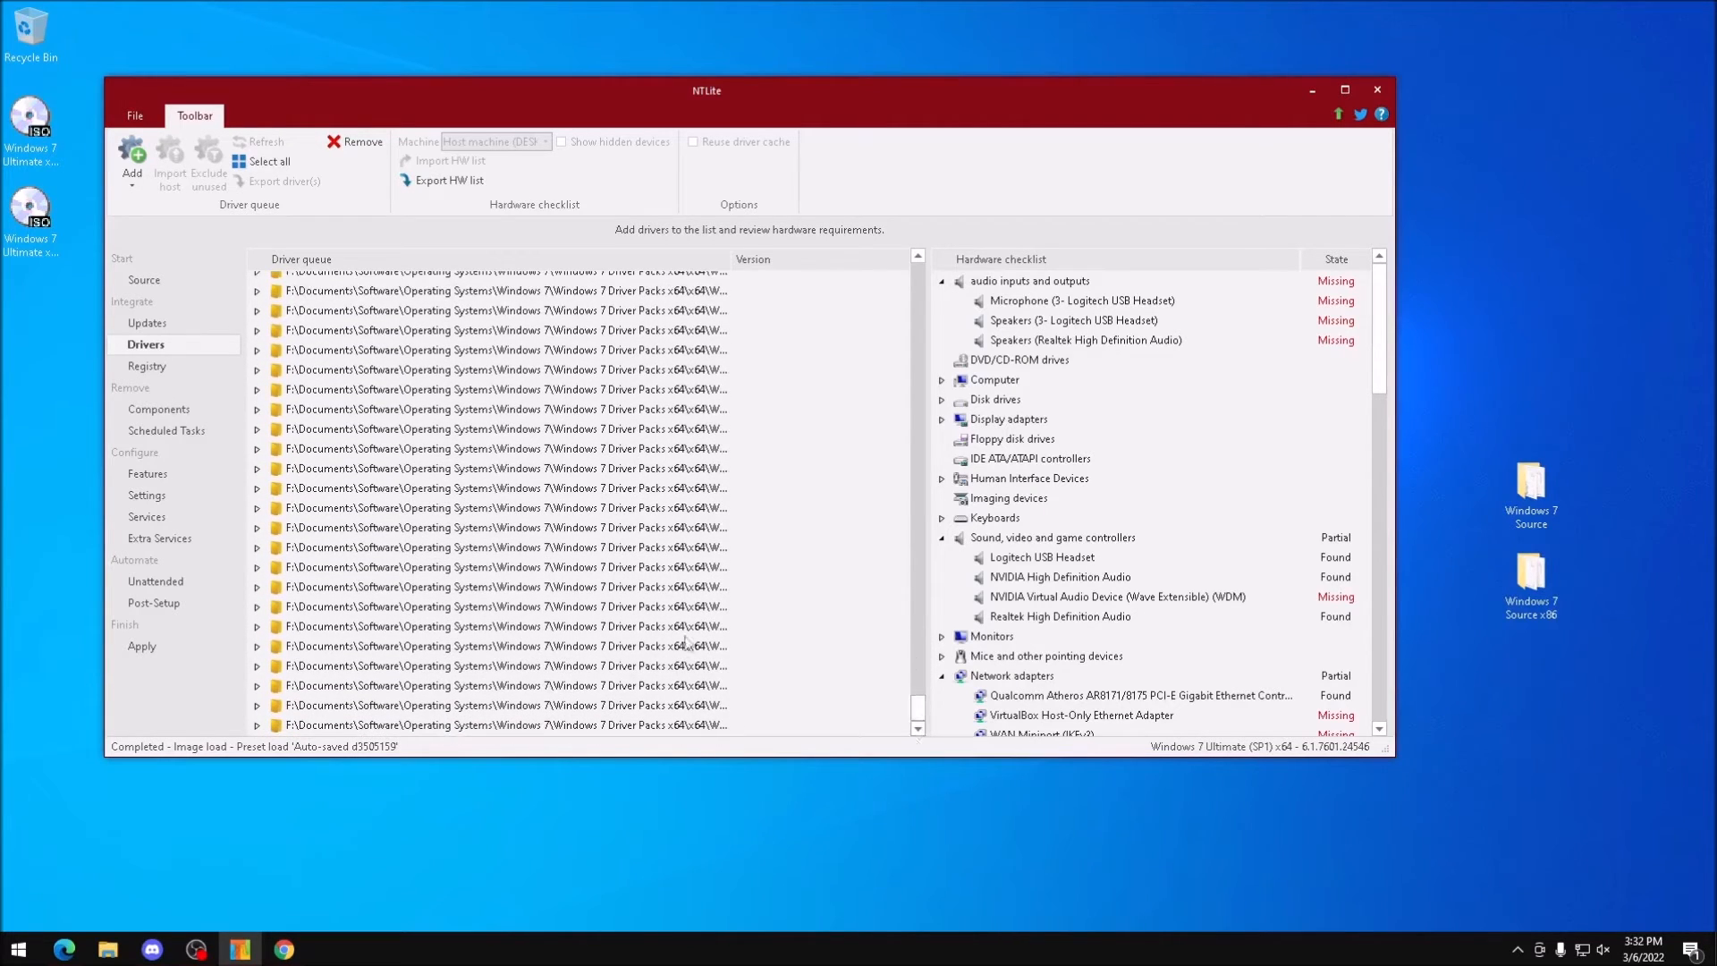
mouse_move(531, 500)
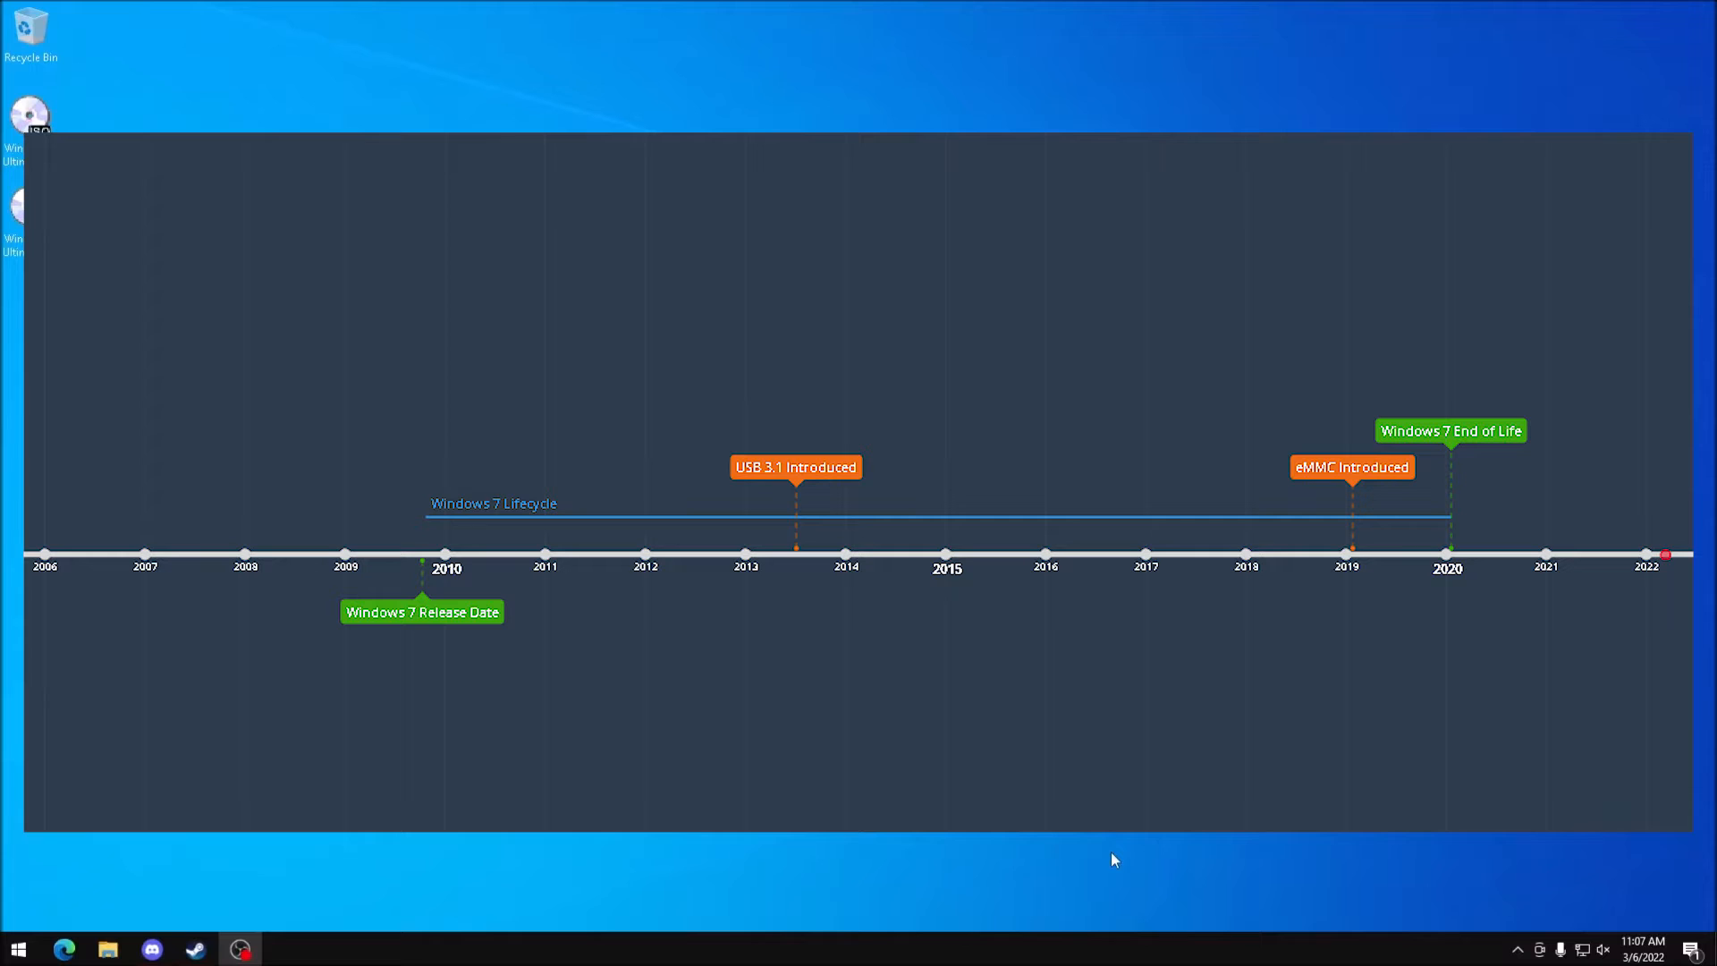
mouse_move(1114, 835)
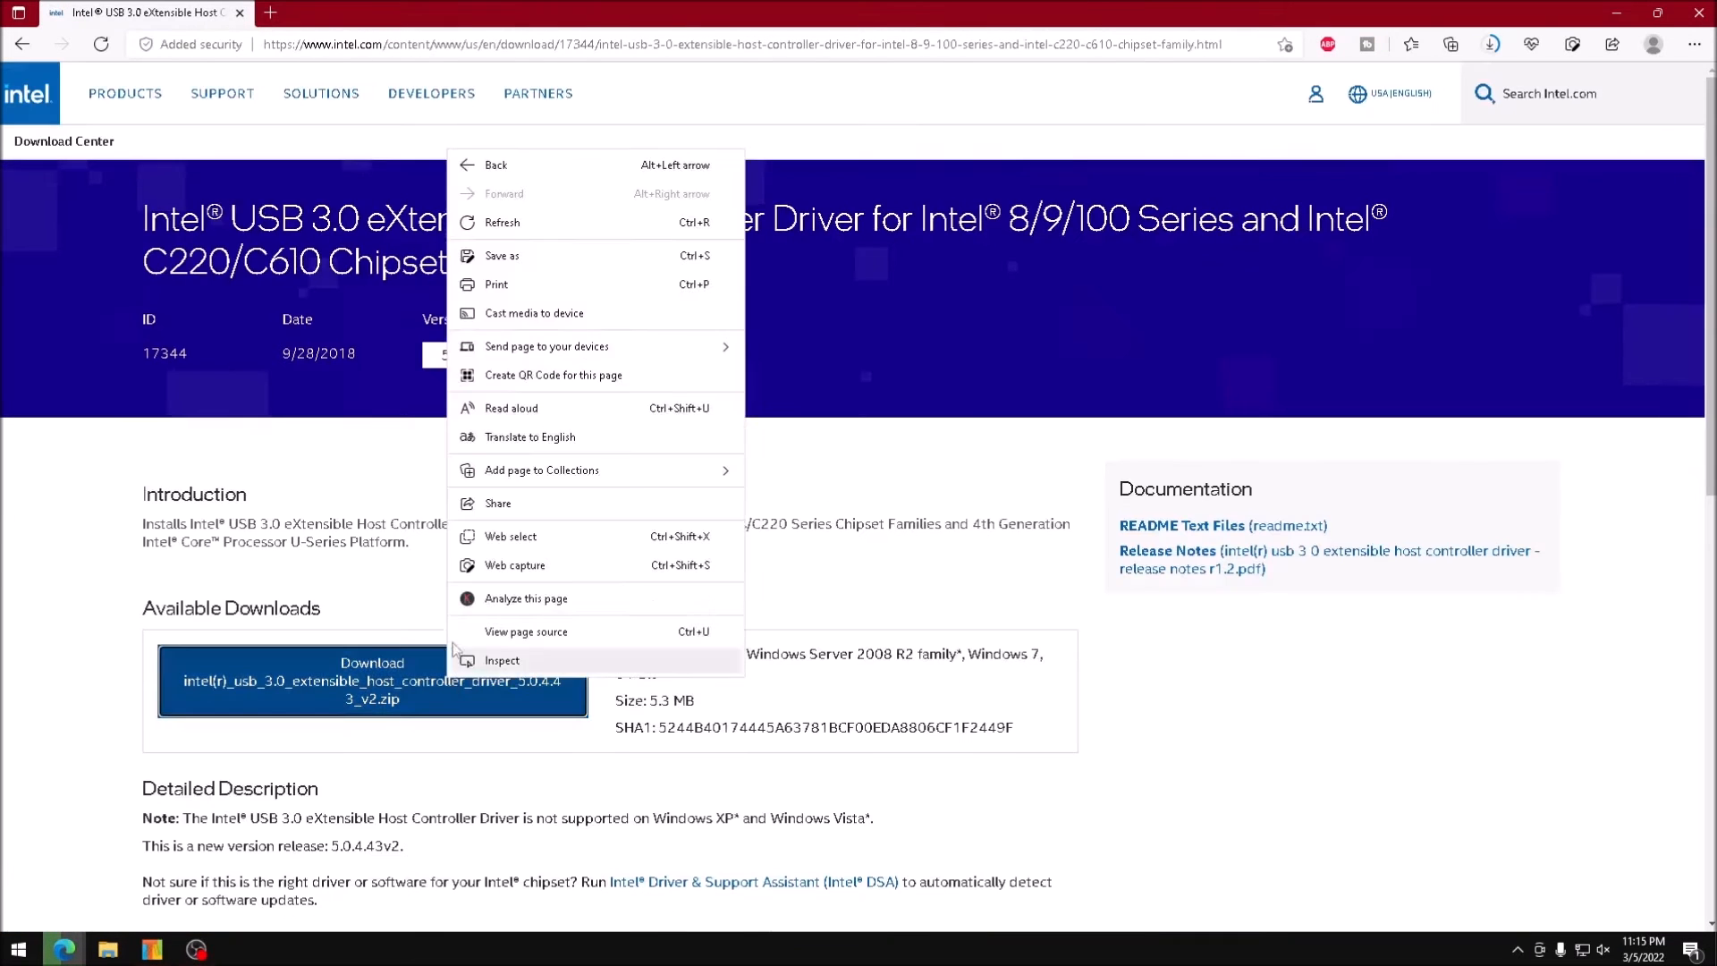
click(372, 679)
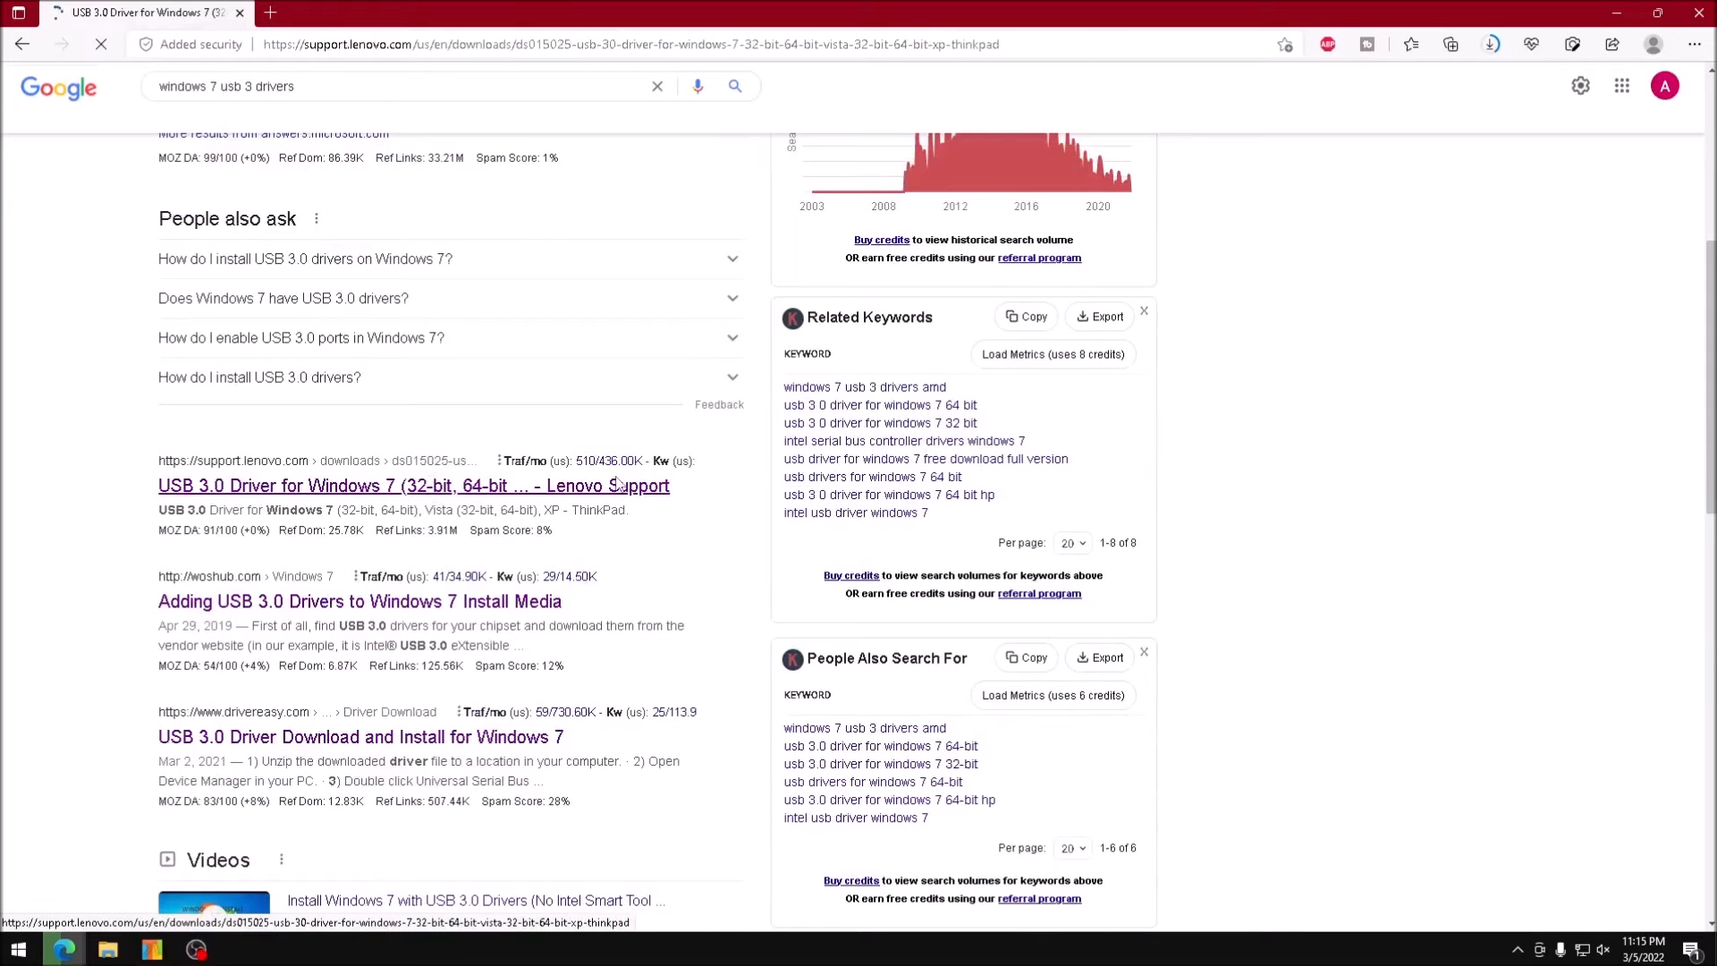
click(413, 484)
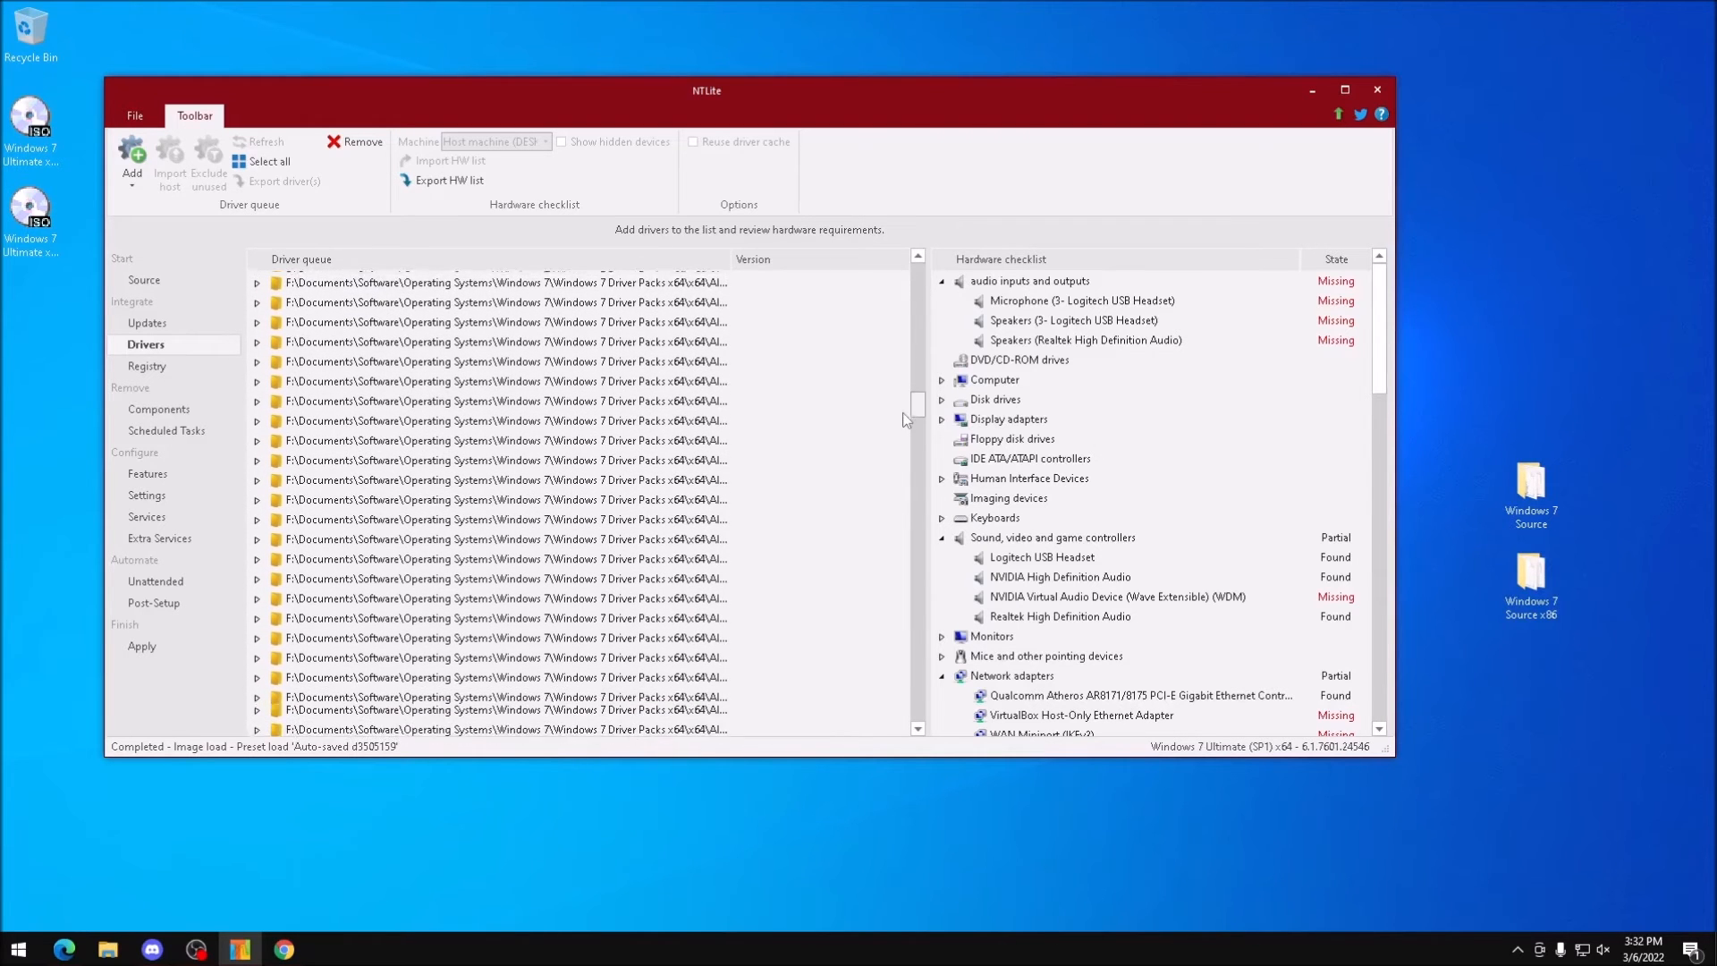
scroll(down, 3)
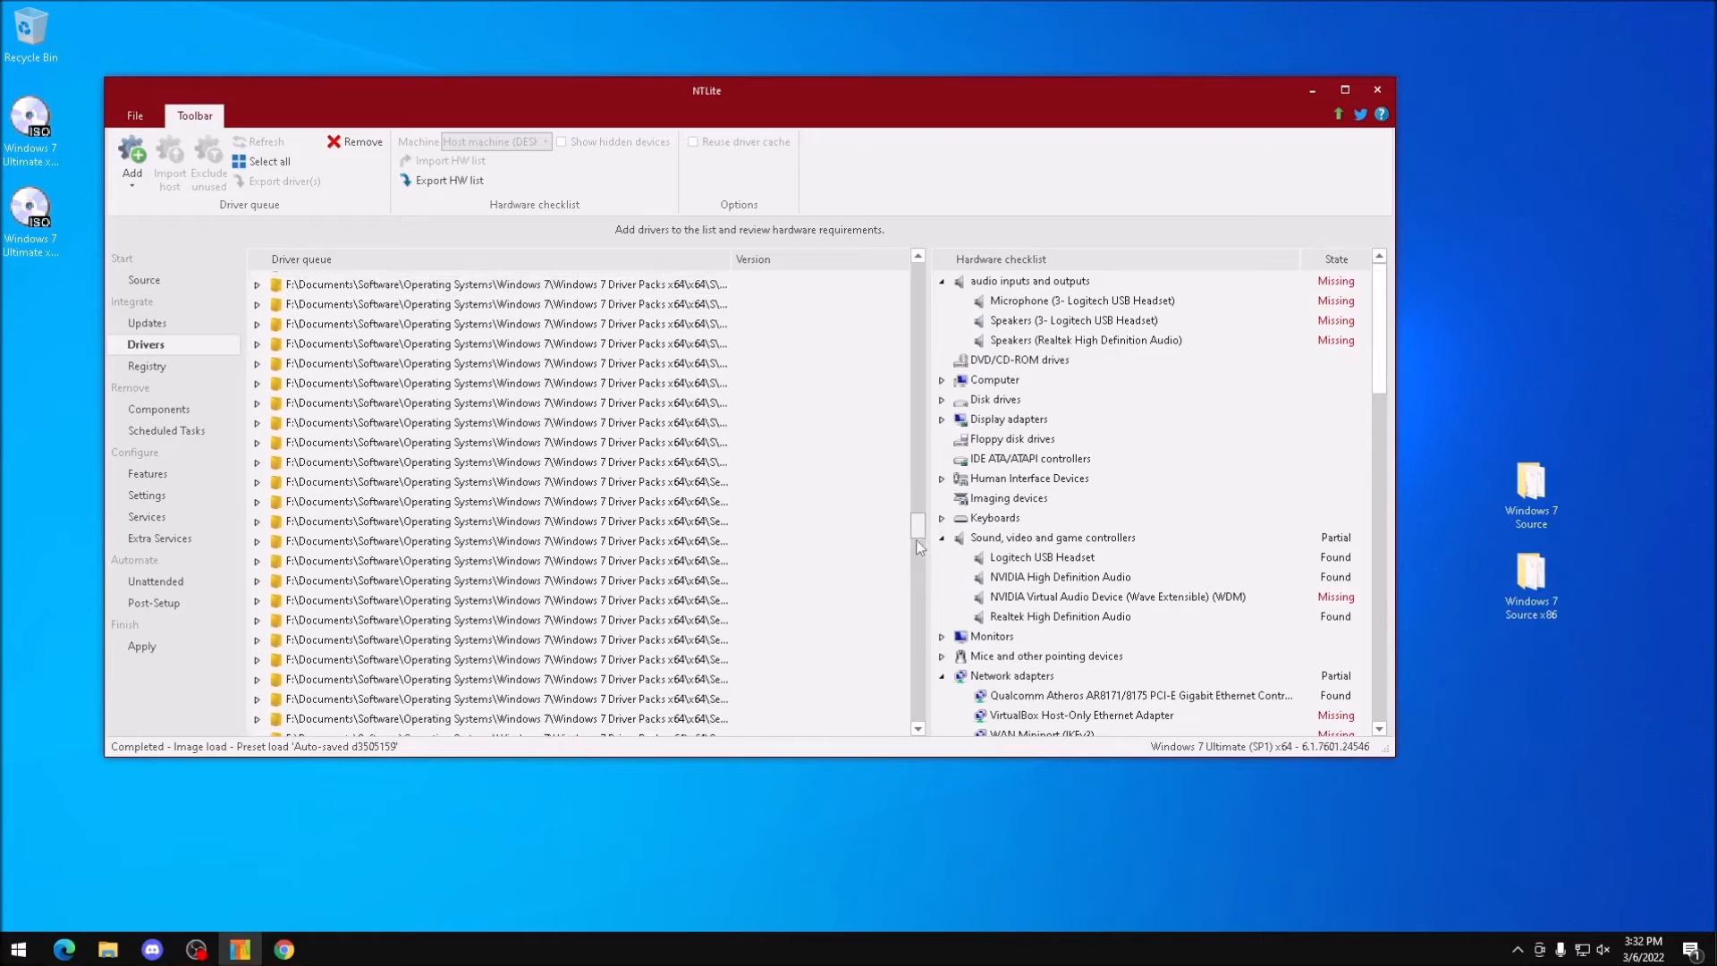
scroll(down, 3)
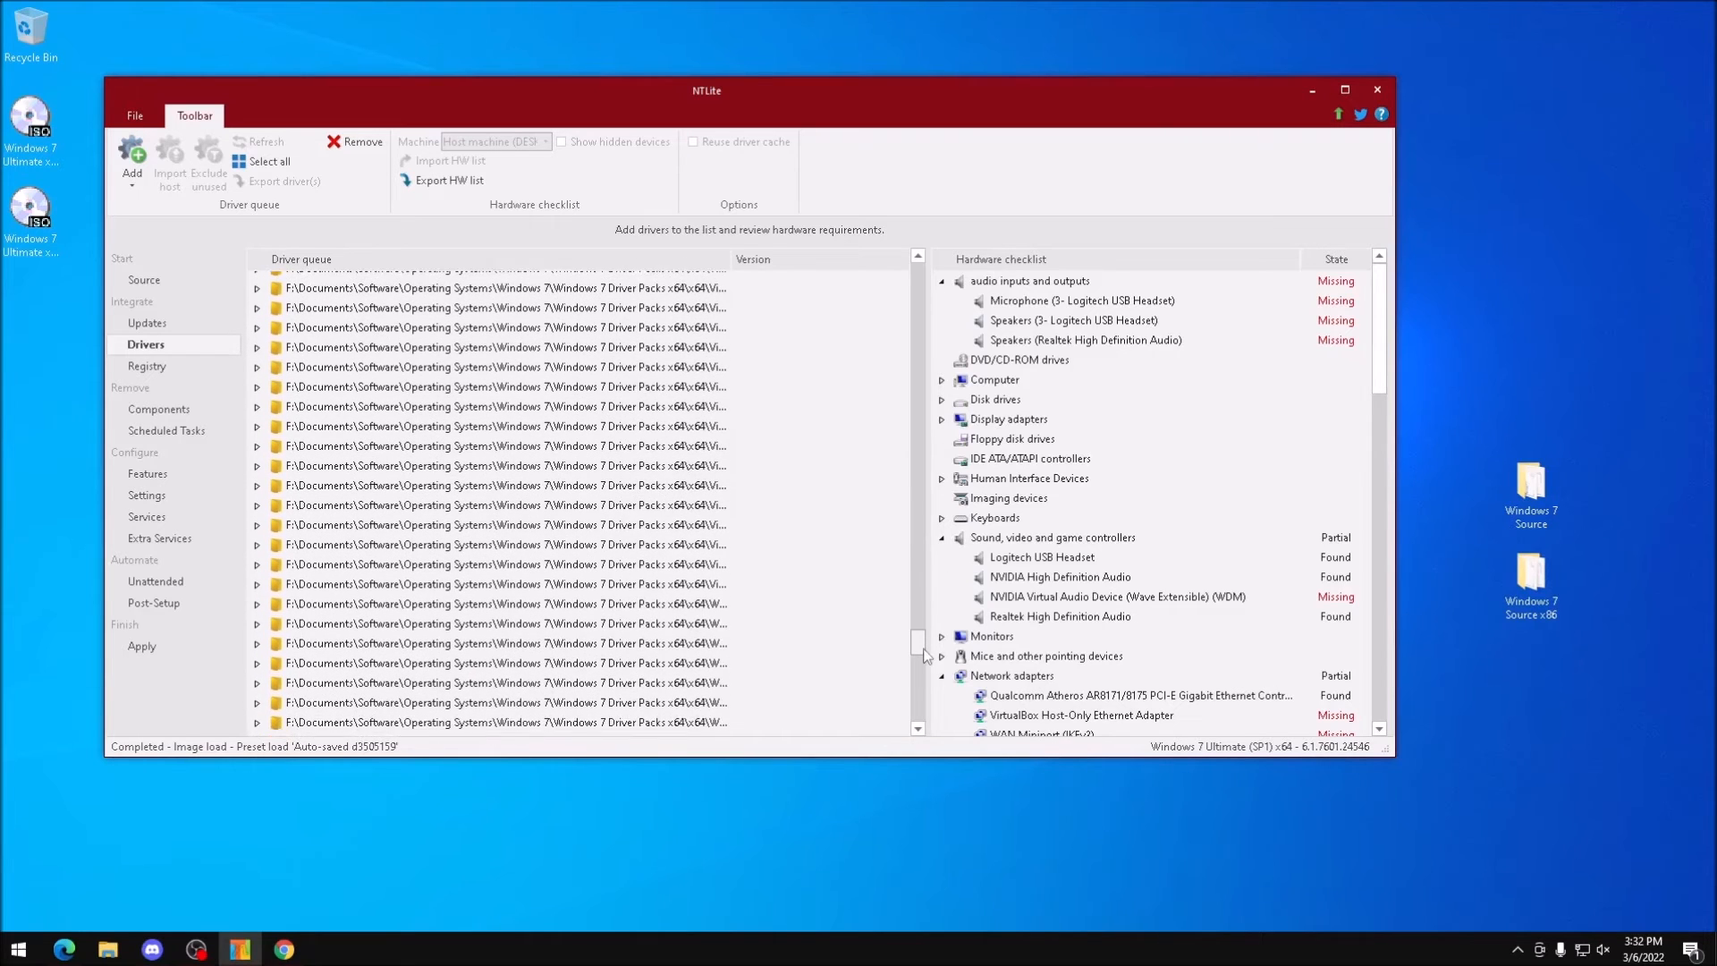
scroll(down, 3)
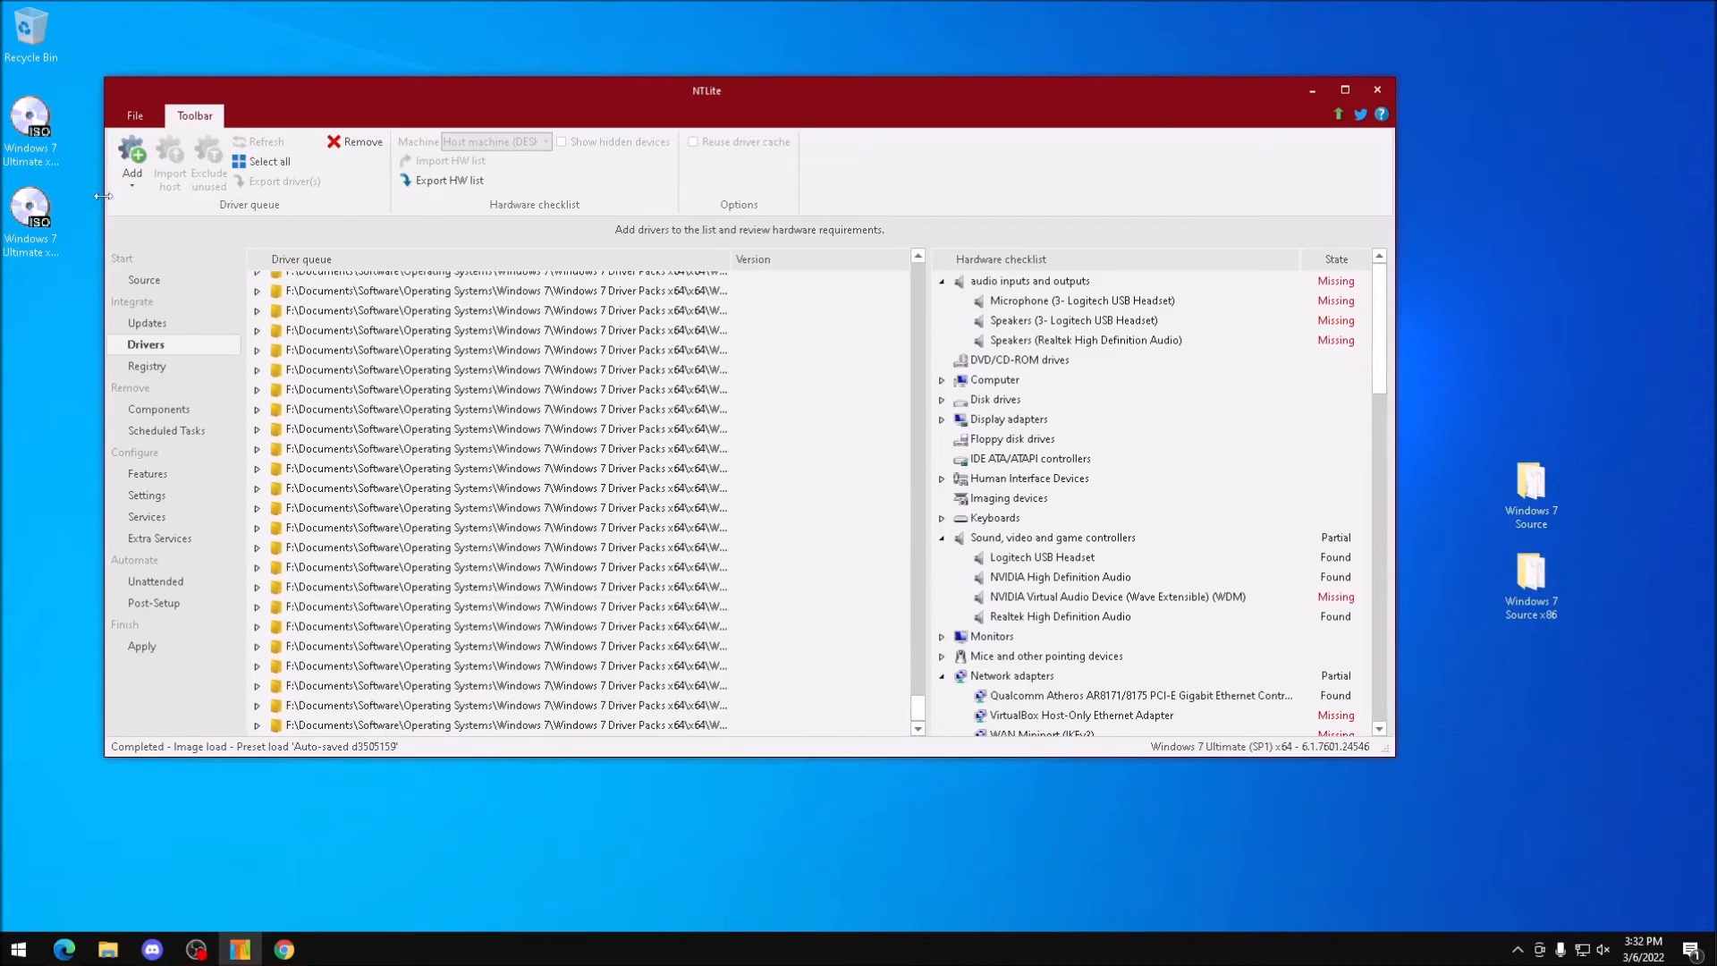
mouse_move(263, 329)
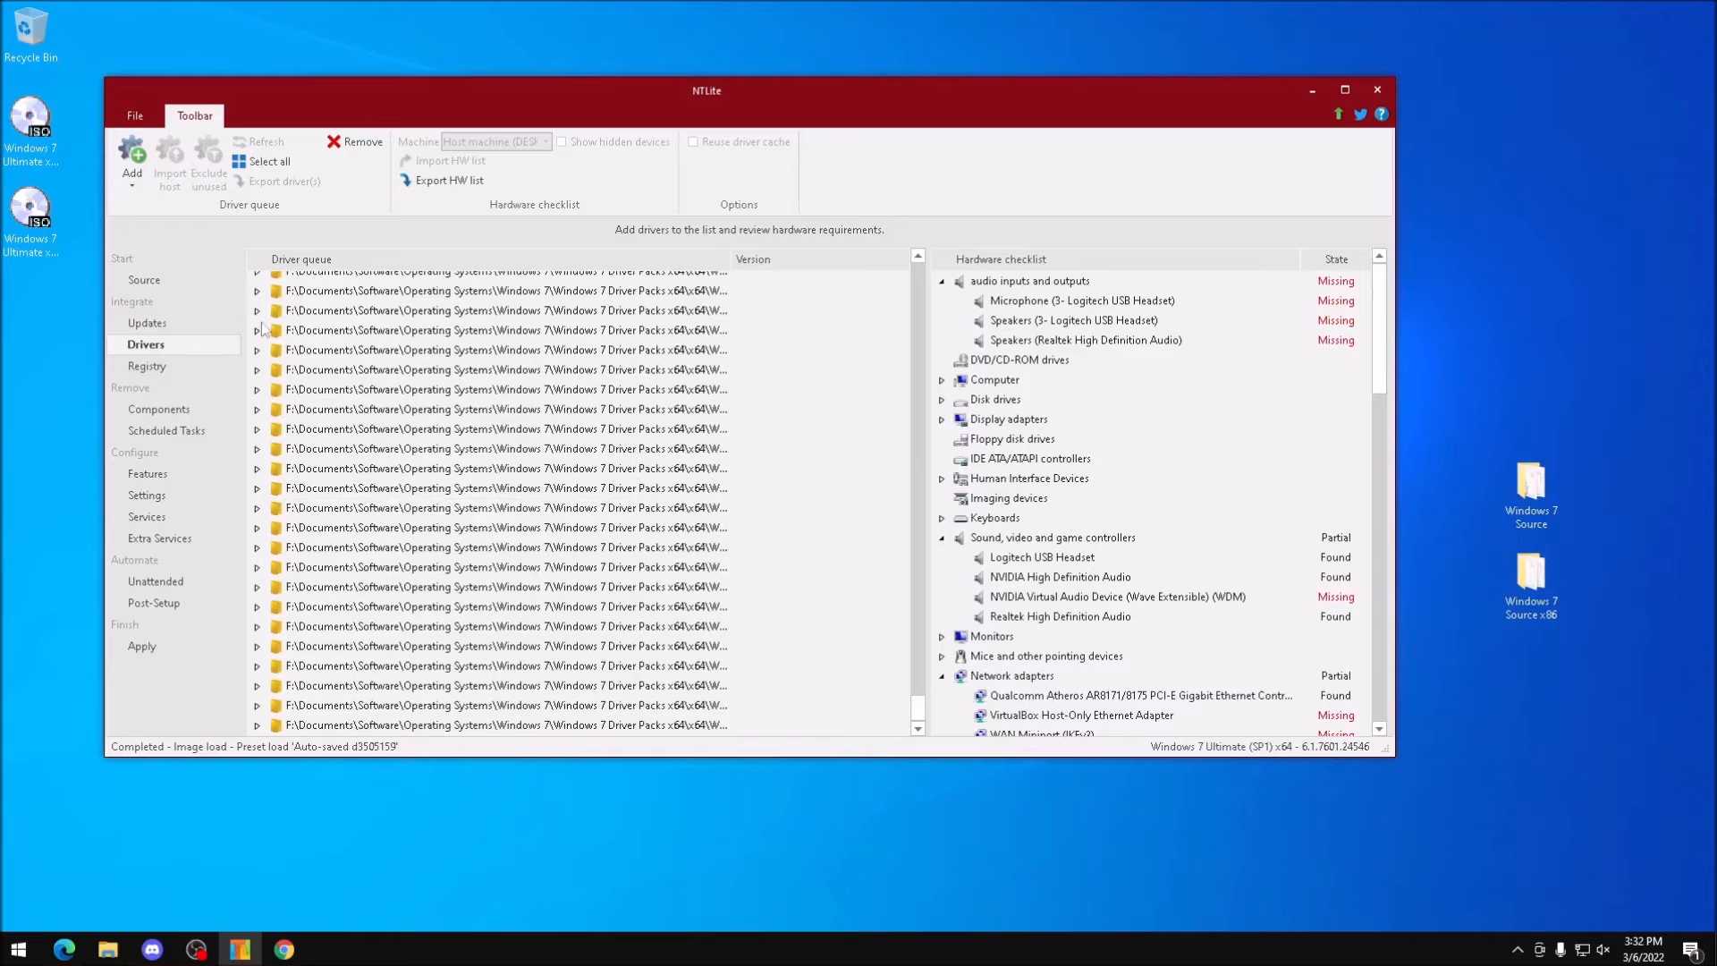